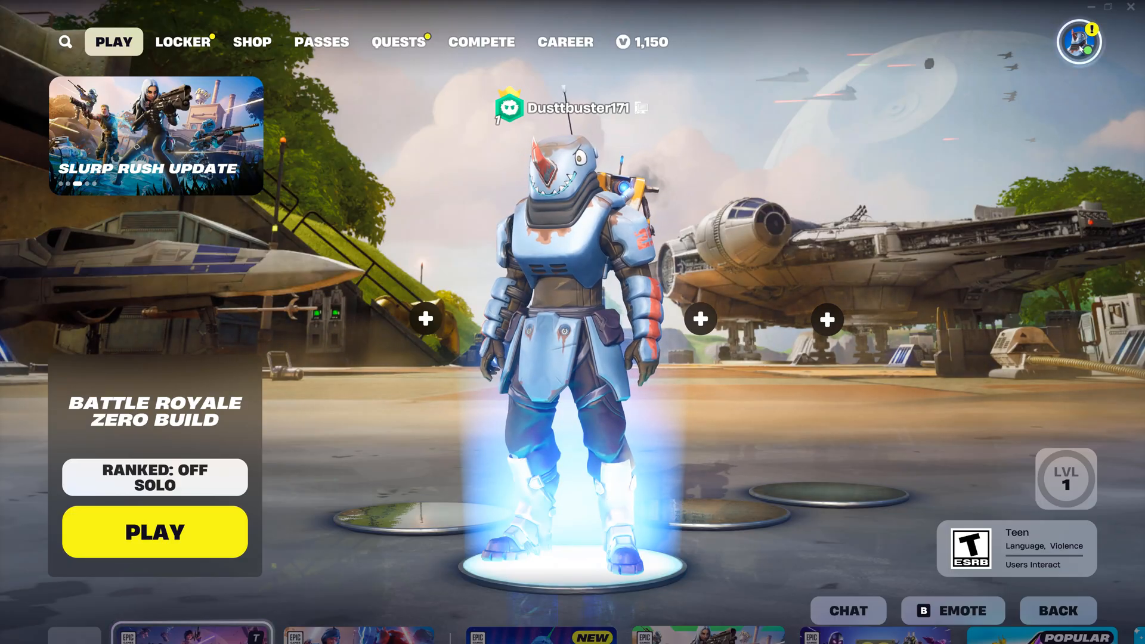
Step: Reach the game Settings screen through the Social sidebar's gear icon
{"action": "left_click", "coordinate": [1076, 42]}
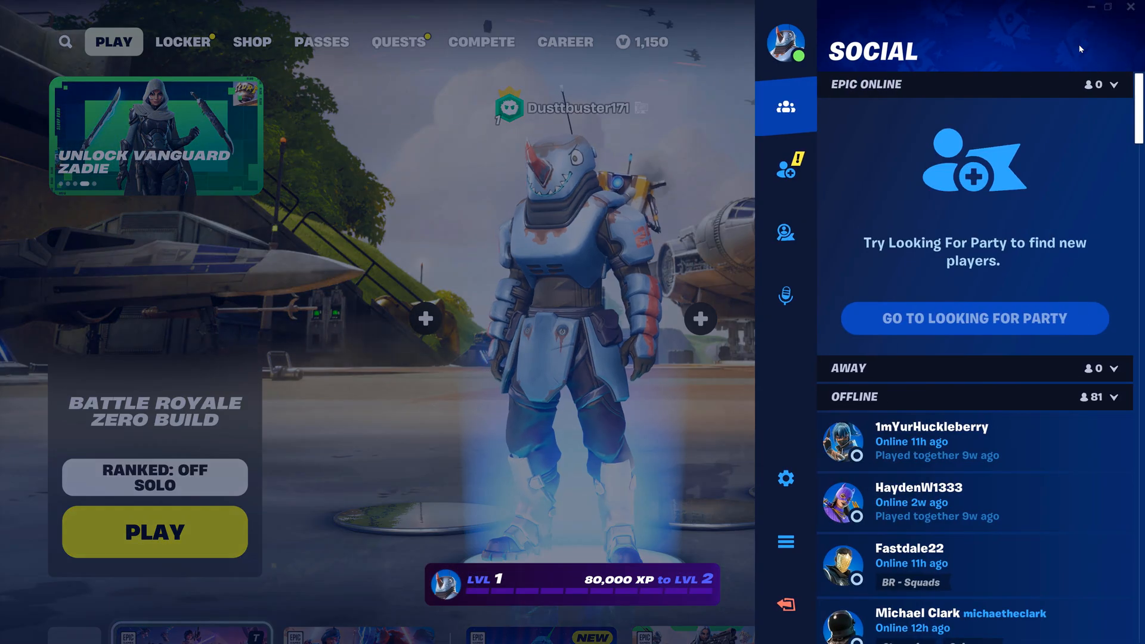
{"action": "mouse_move", "coordinate": [912, 223]}
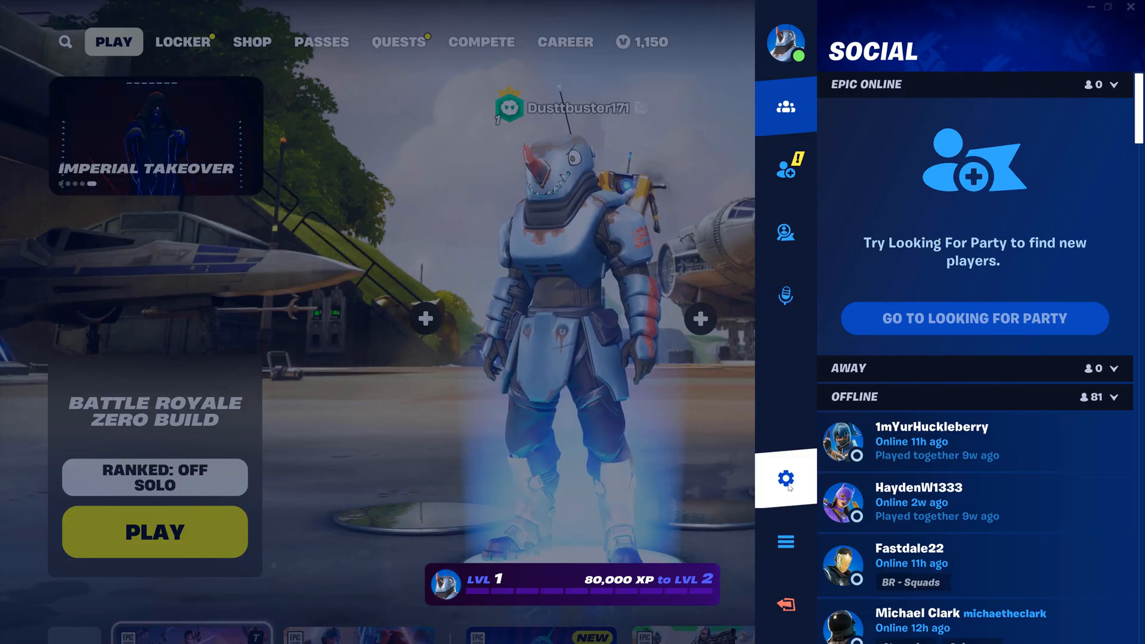
{"action": "left_click", "coordinate": [785, 478]}
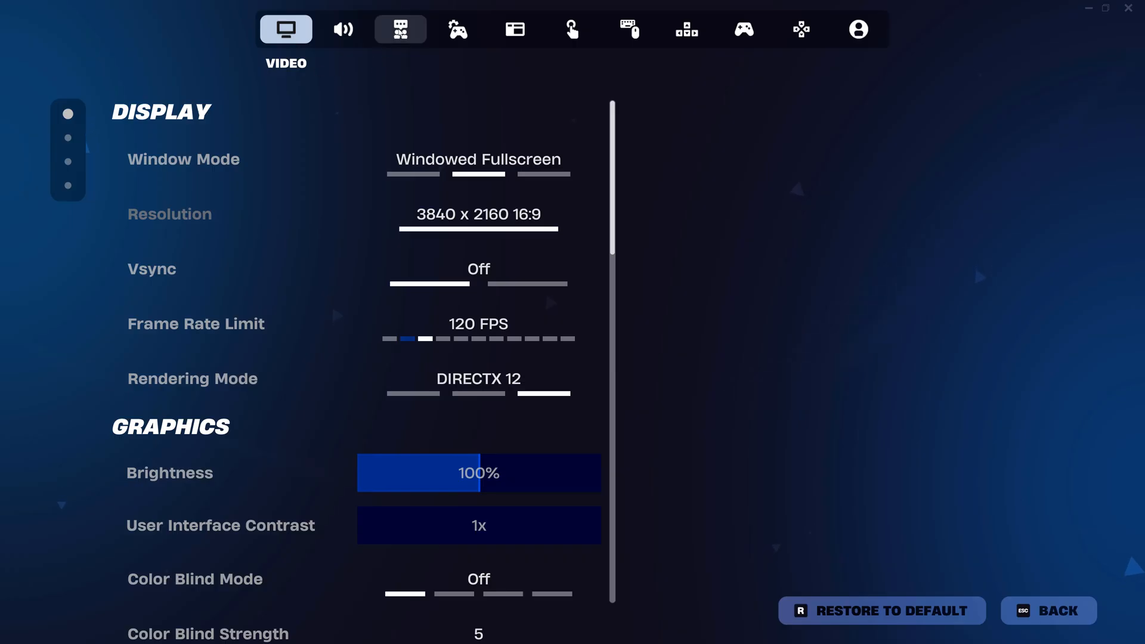
Step: In Communication settings, cycle Voice Chat Method through Mute and Push To Talk back to Open Mic
{"action": "left_click", "coordinate": [399, 28]}
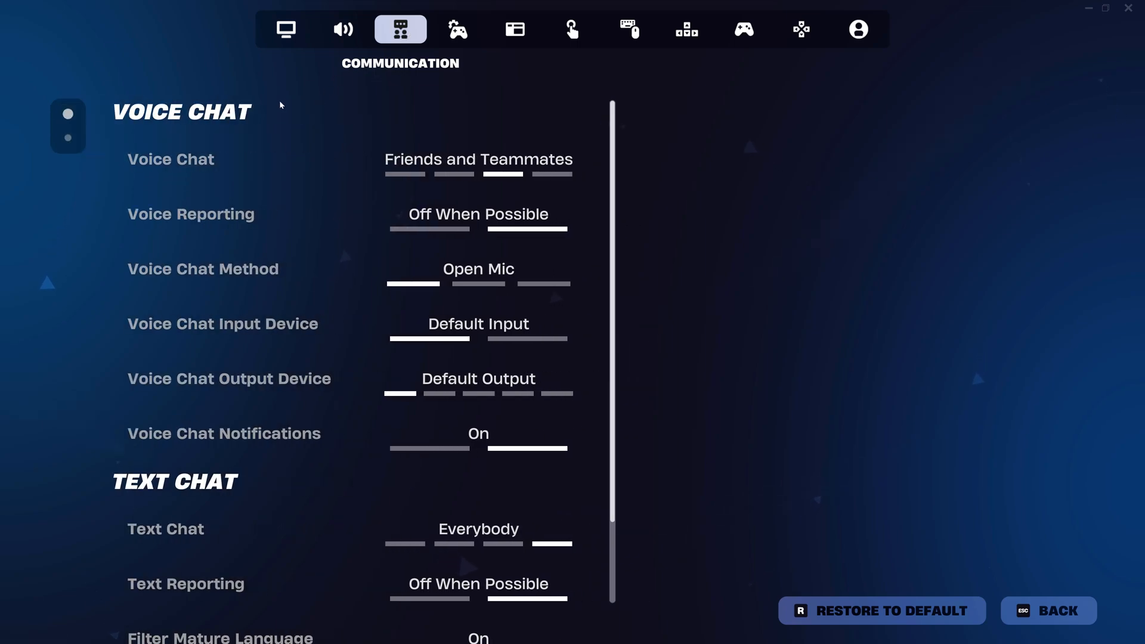
{"action": "left_click", "coordinate": [478, 269]}
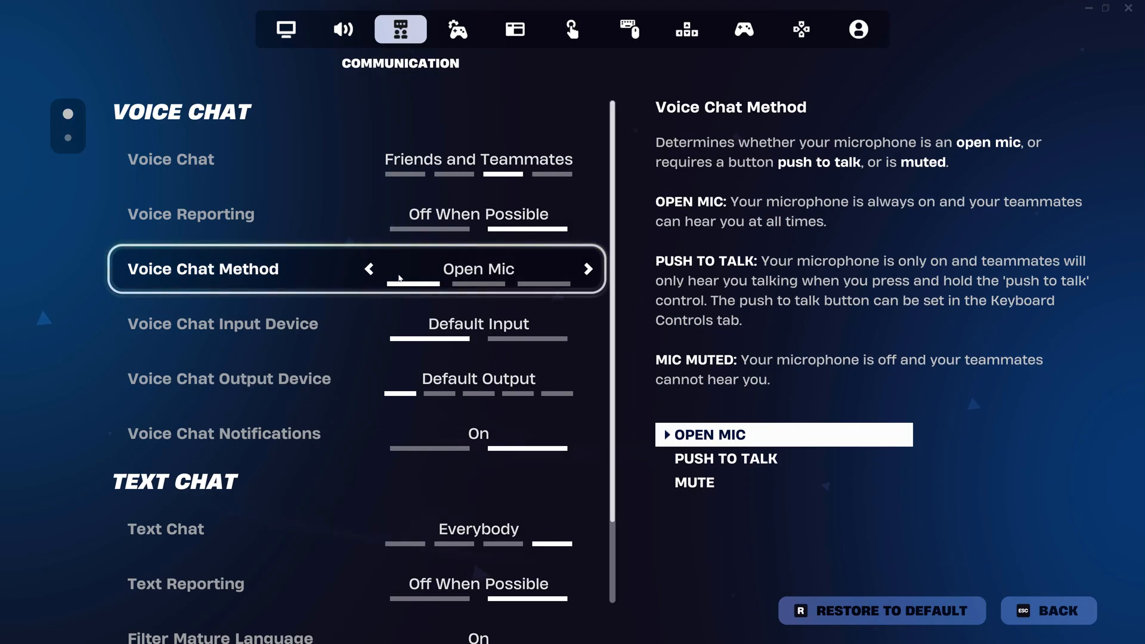
{"action": "left_click", "coordinate": [588, 268]}
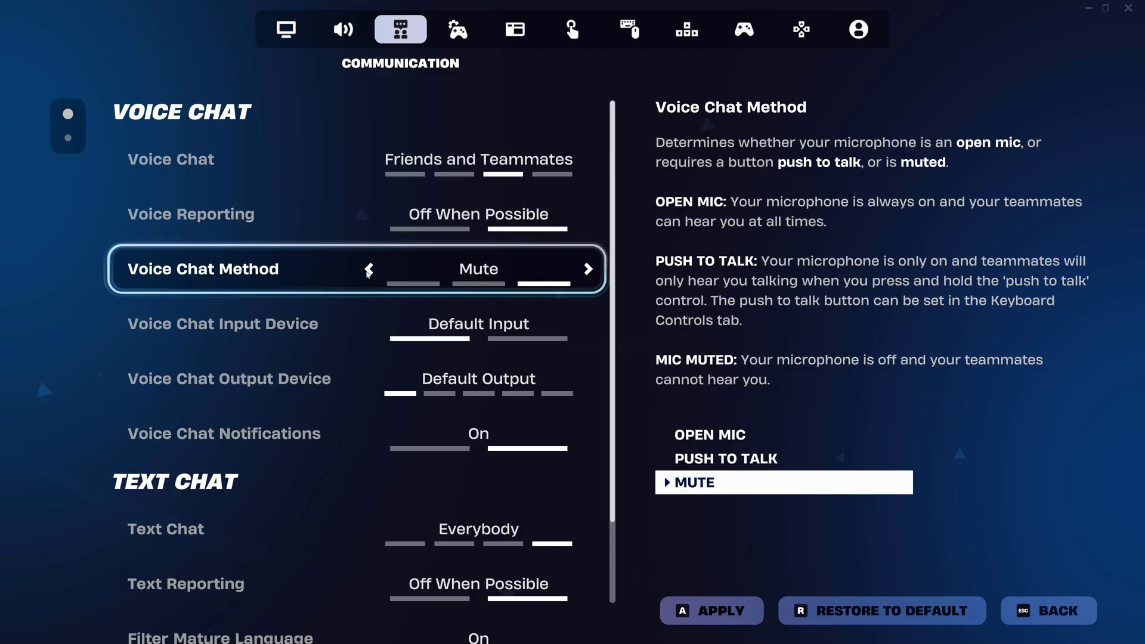
{"action": "left_click", "coordinate": [369, 268]}
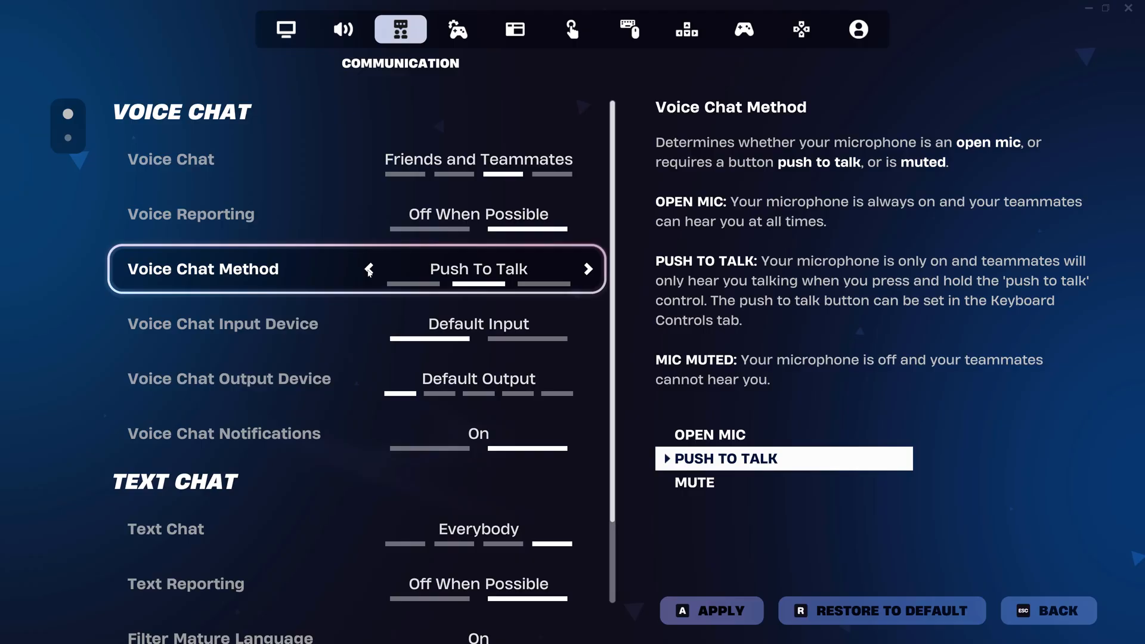
{"action": "left_click", "coordinate": [368, 268]}
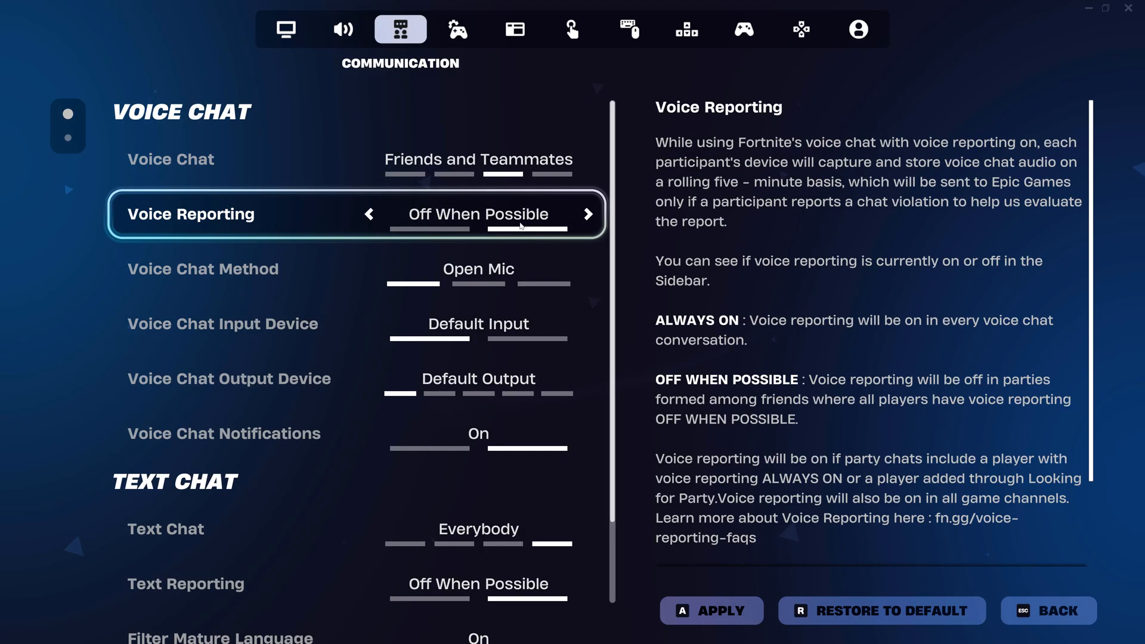
Step: Set Voice Chat Input Device to Desktop Microphone (RODECaster Pro II Secondary)
{"action": "key", "text": "down"}
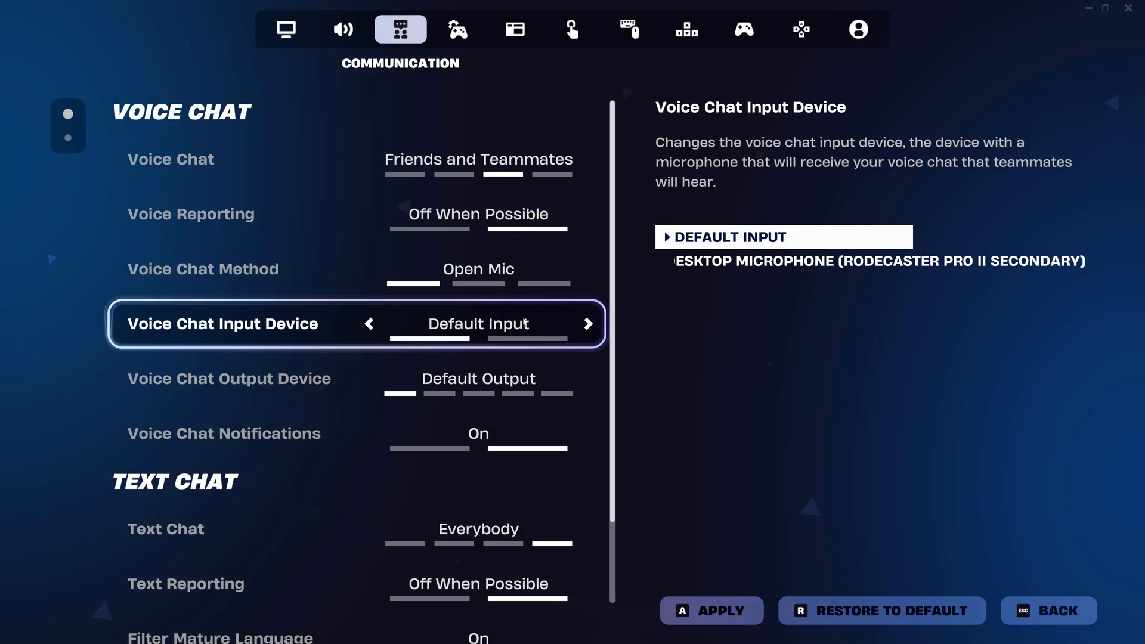
{"action": "left_click", "coordinate": [588, 323]}
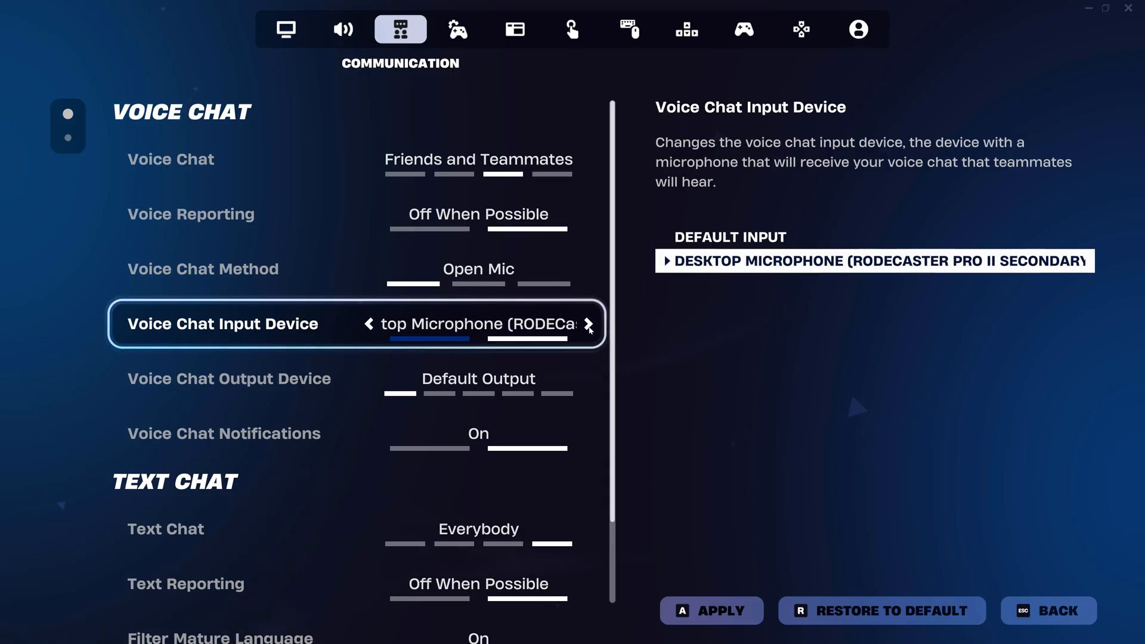
{"action": "left_click", "coordinate": [588, 323]}
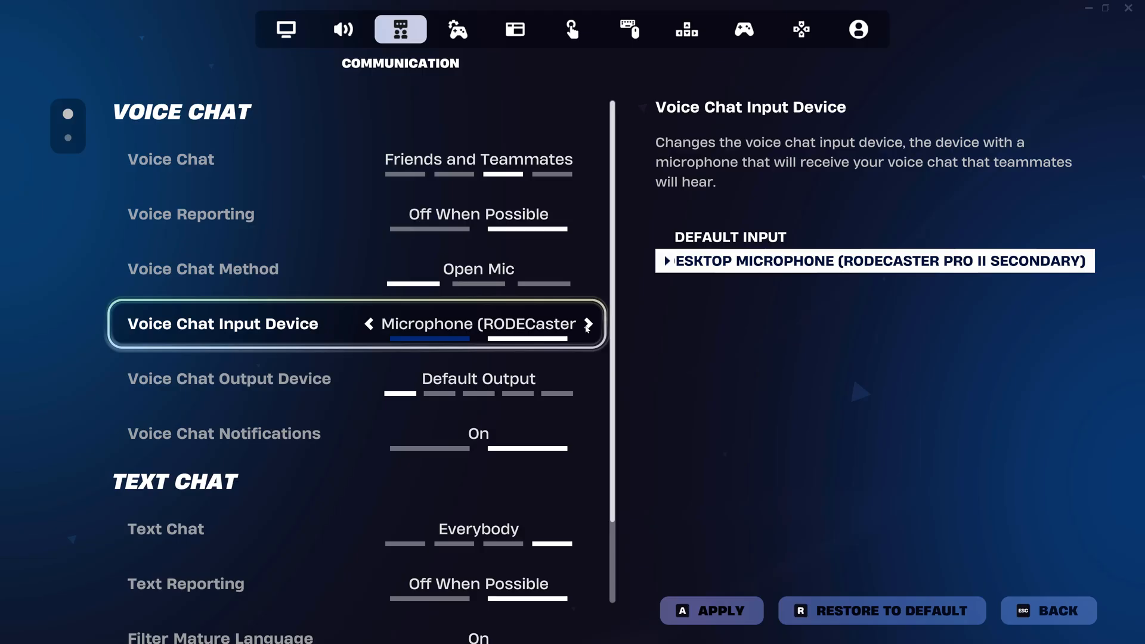
{"action": "left_click", "coordinate": [588, 324]}
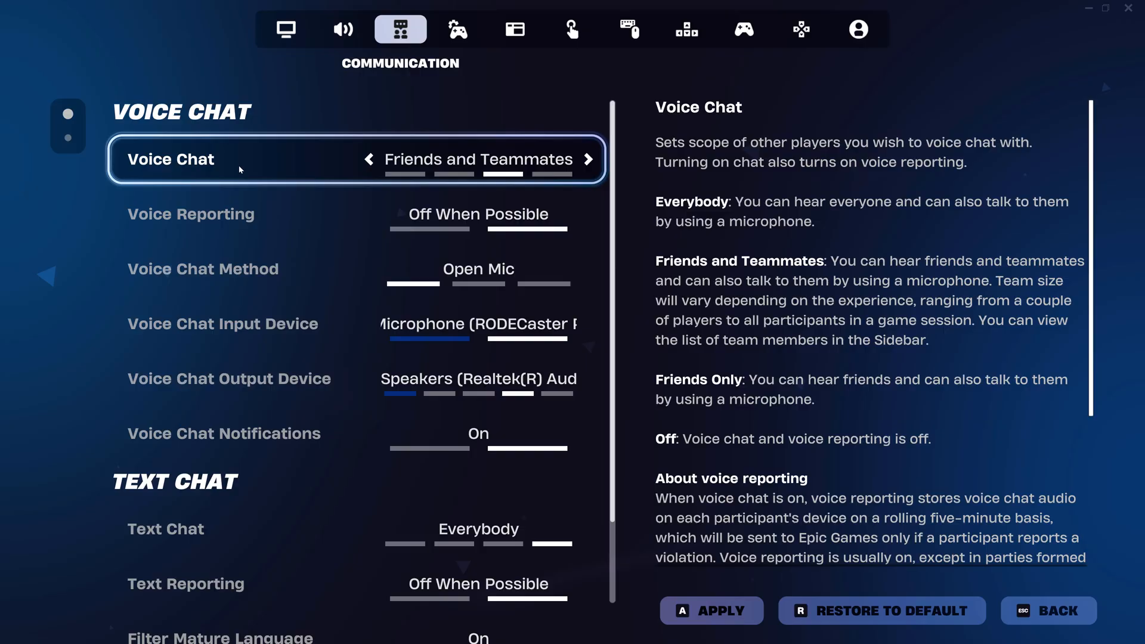
Step: Cycle Voice Chat through Friends Only and Off until it reads Everybody
{"action": "left_click", "coordinate": [587, 159]}
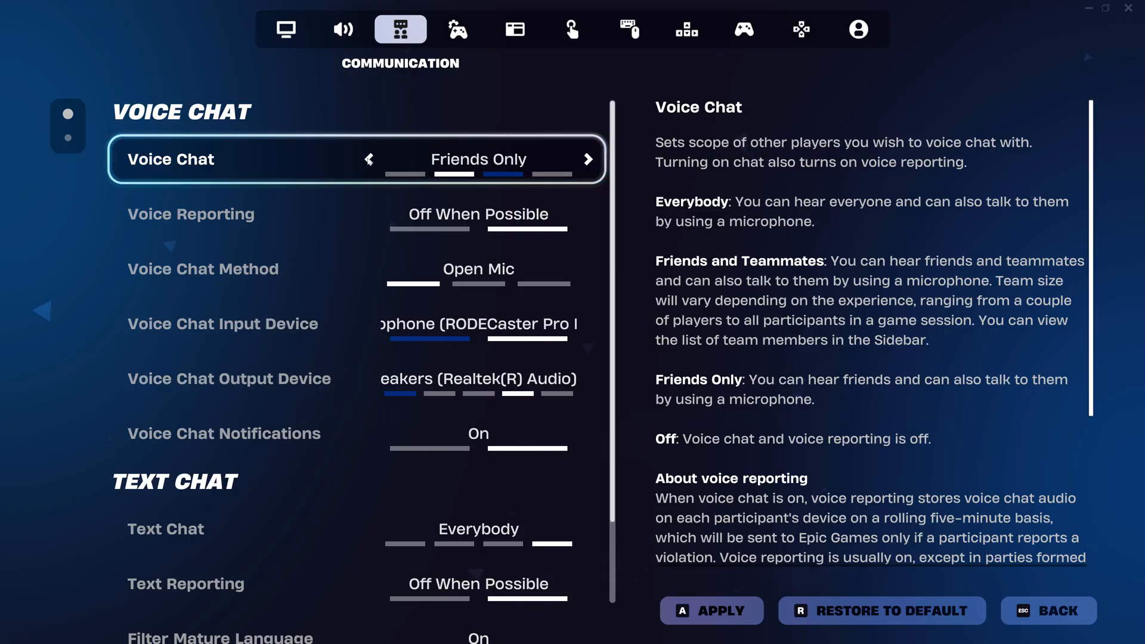
{"action": "left_click", "coordinate": [369, 158]}
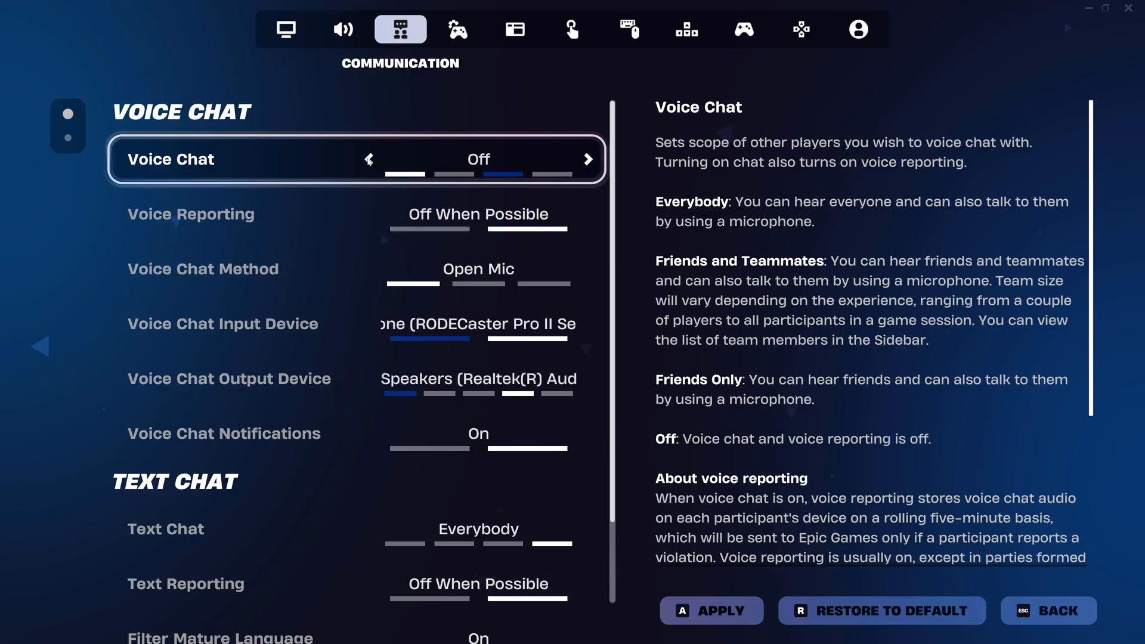
{"action": "left_click", "coordinate": [588, 158]}
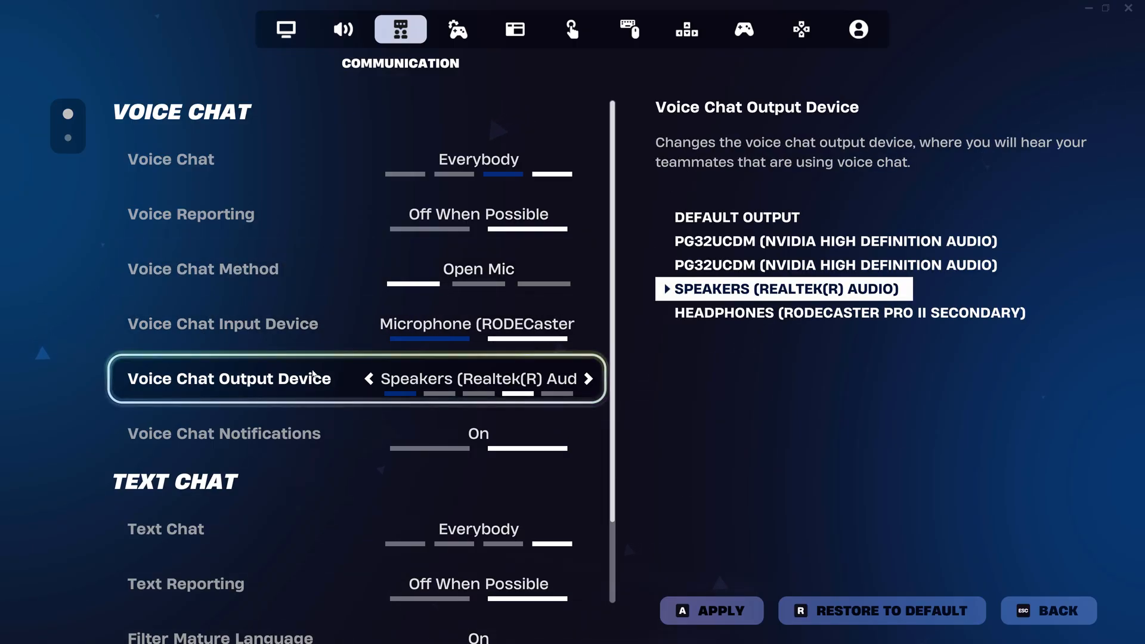
Step: Apply the changed communication settings, leaving Voice Chat Notifications On
{"action": "key", "text": "up"}
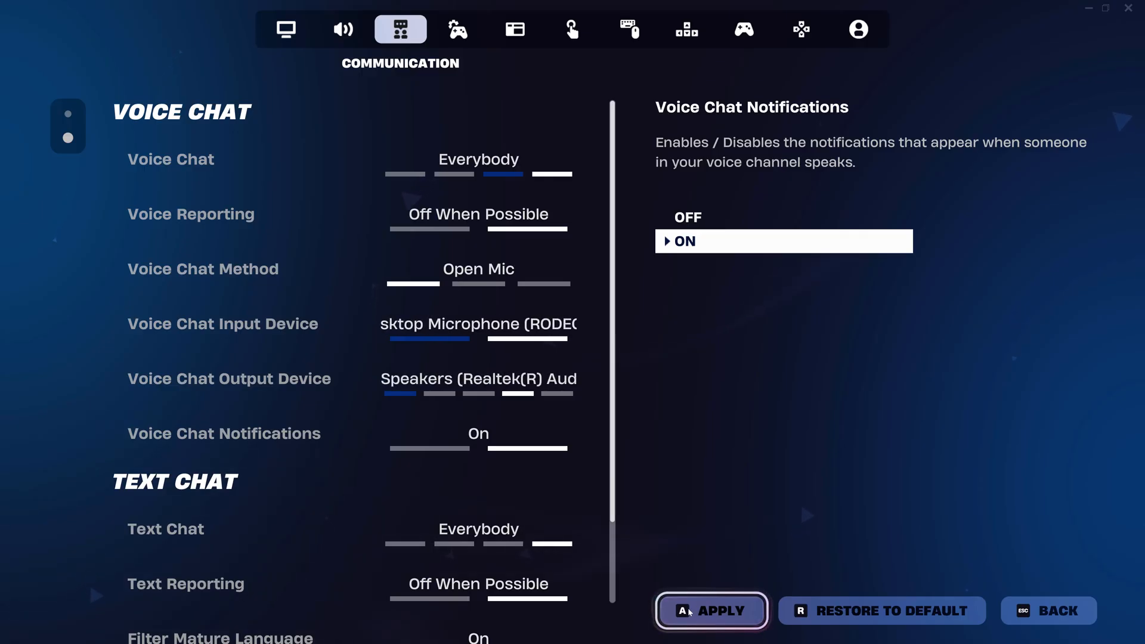
{"action": "left_click", "coordinate": [709, 610]}
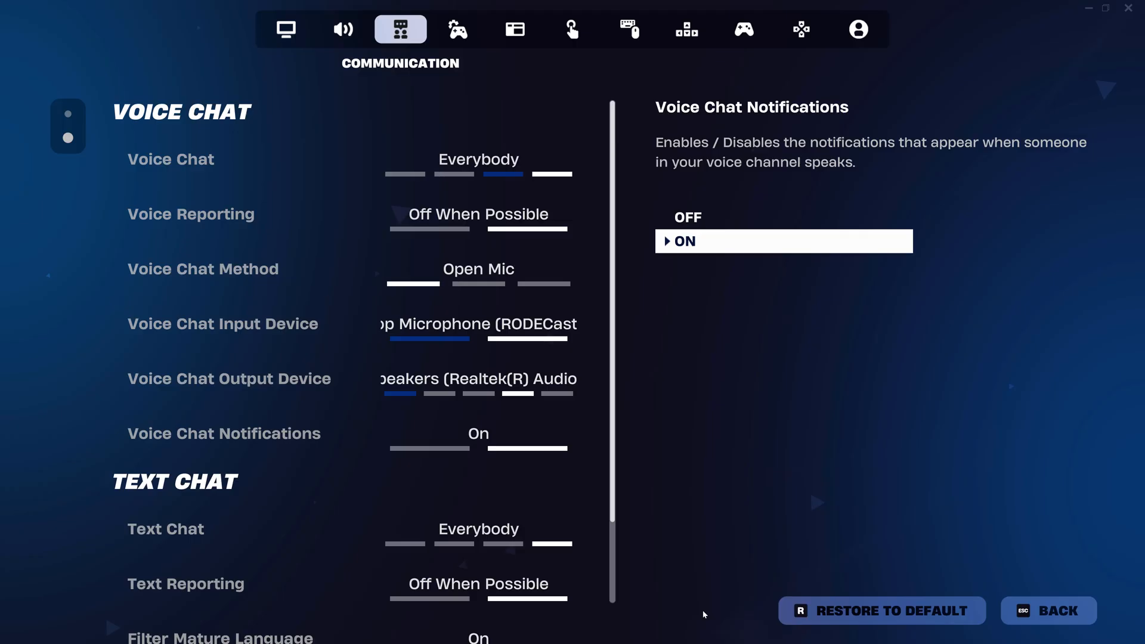